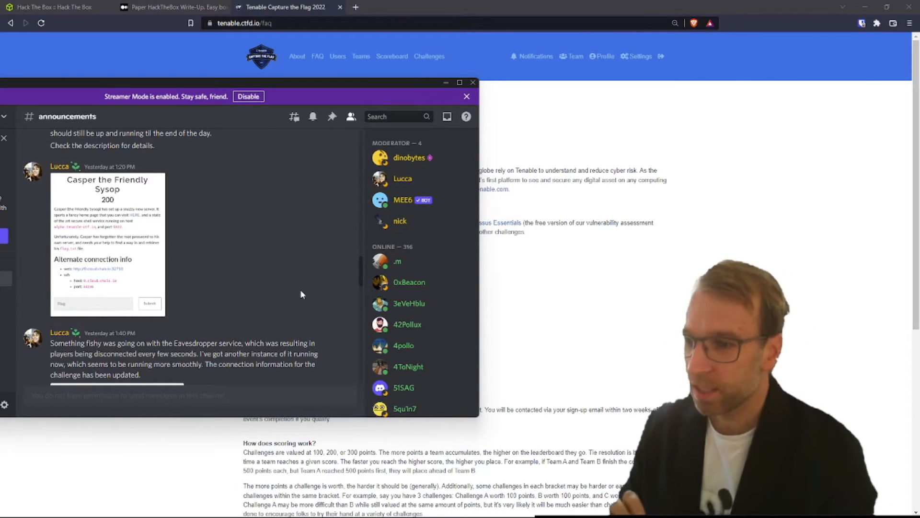
# Scroll #announcements down to the Wormhole alternate download link for the large mp3.
pyautogui.scroll(-3)
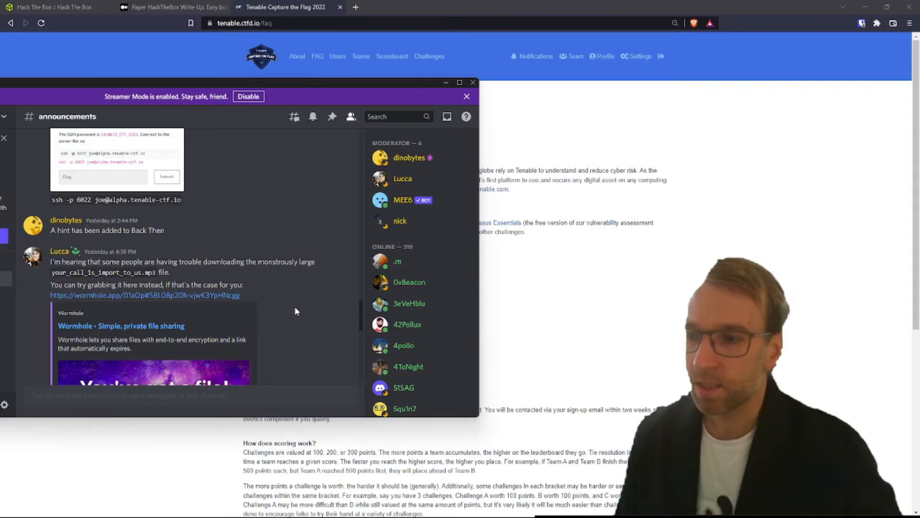
# Read through the remaining announcements, including the Shakespeare's Plays clarification note.
pyautogui.scroll(-3)
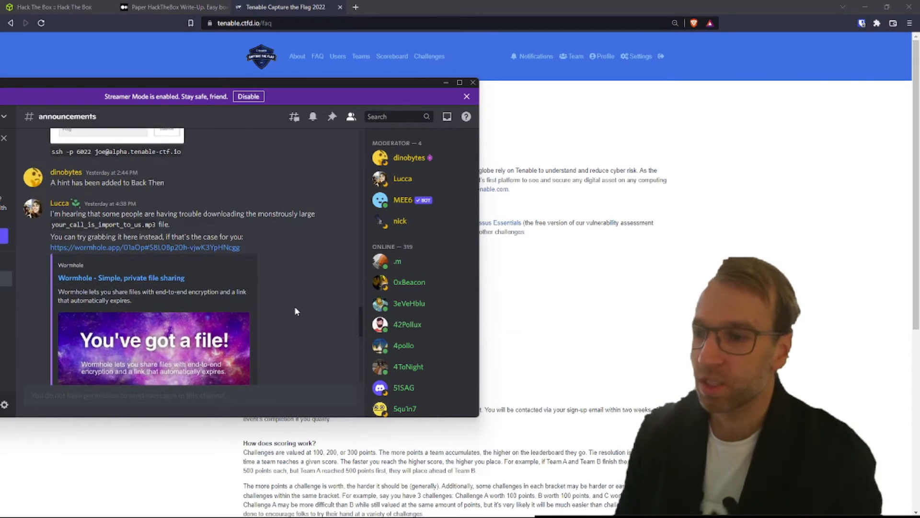
pyautogui.scroll(-3)
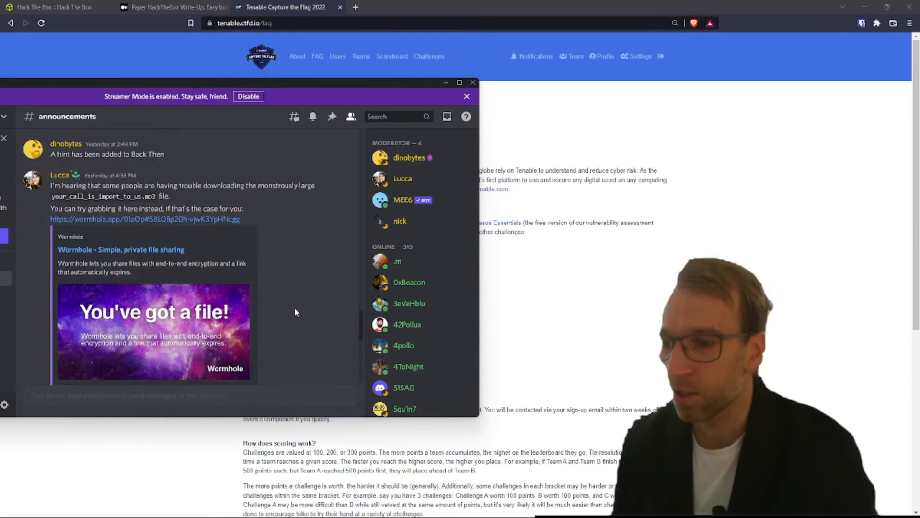
pyautogui.scroll(-3)
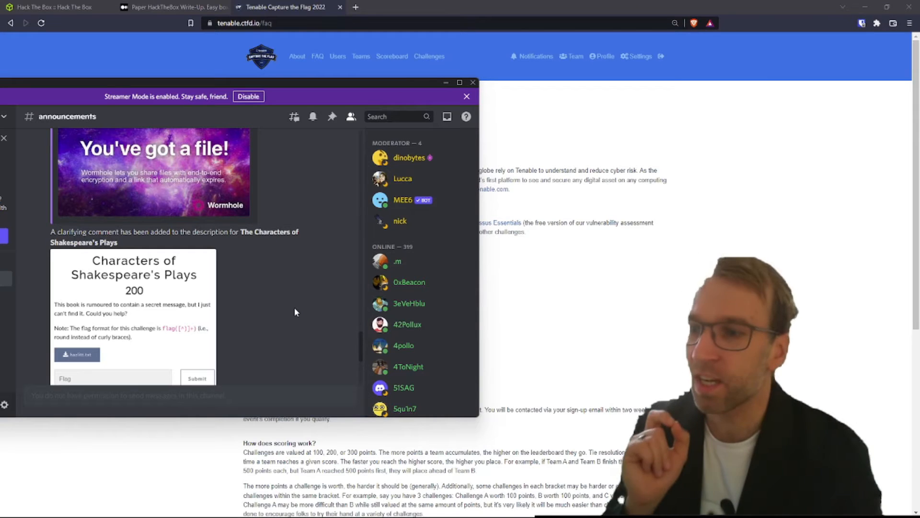
pyautogui.scroll(-3)
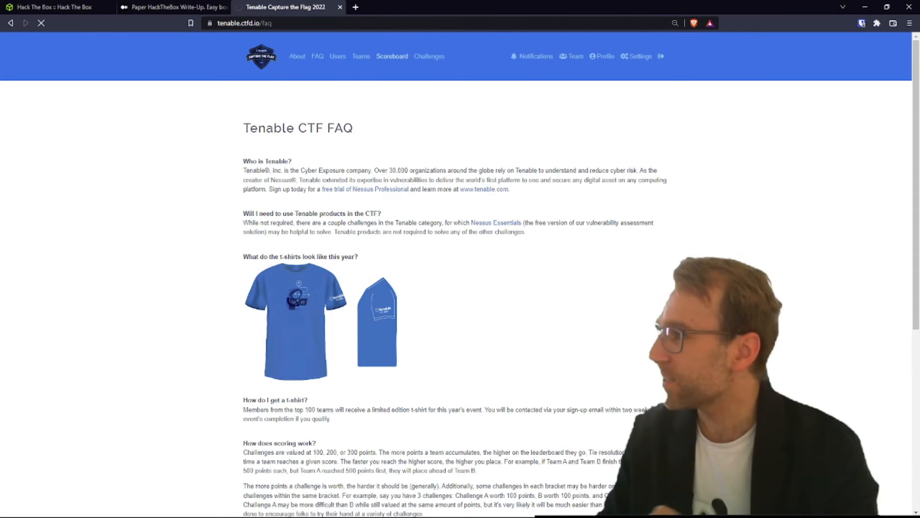
# Open the Tenable CTF scoreboard and scroll to the ranked team list.
pyautogui.click(391, 56)
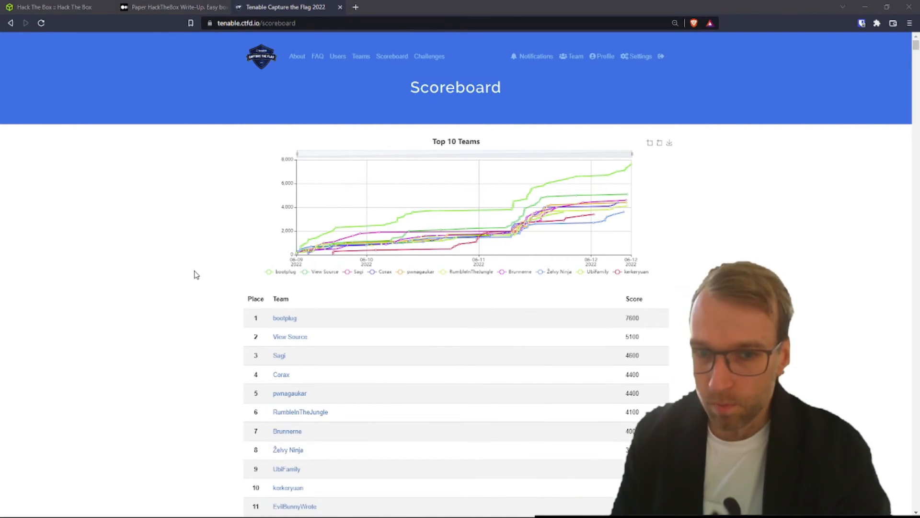
pyautogui.moveTo(210, 285)
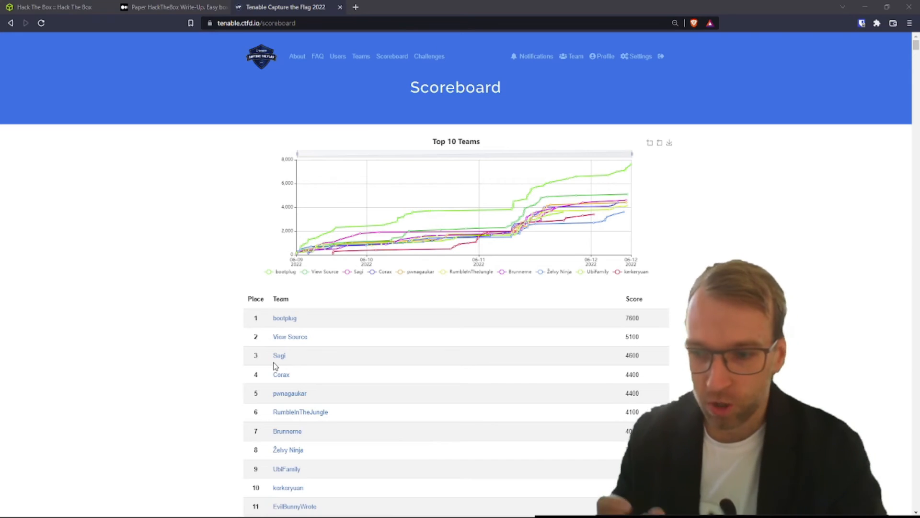
pyautogui.moveTo(221, 350)
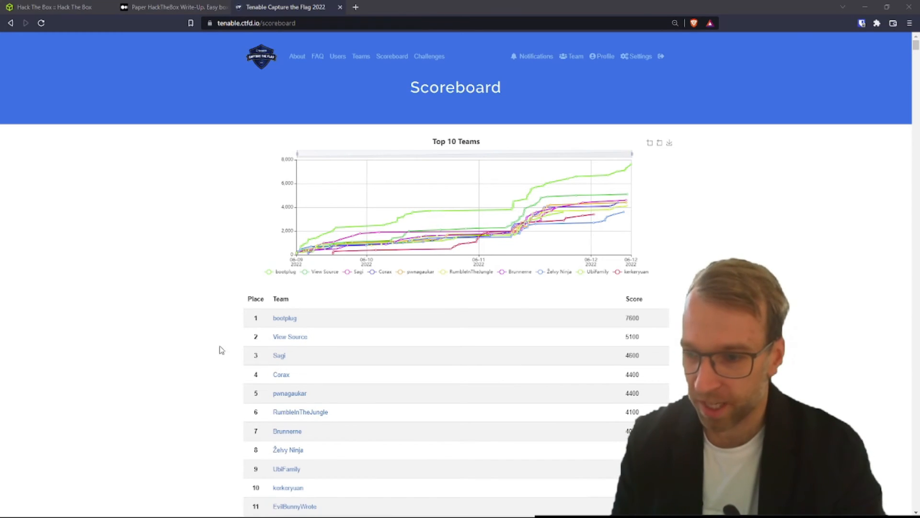
pyautogui.scroll(-3)
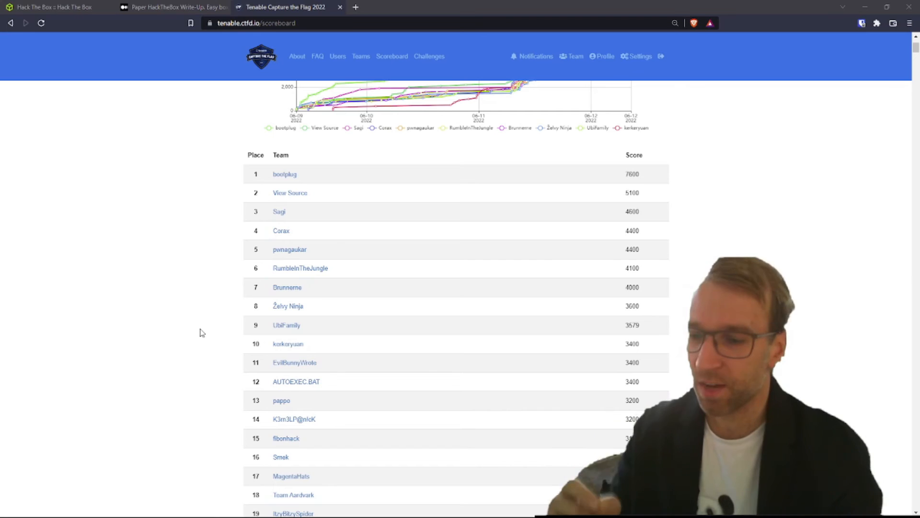
pyautogui.scroll(-3)
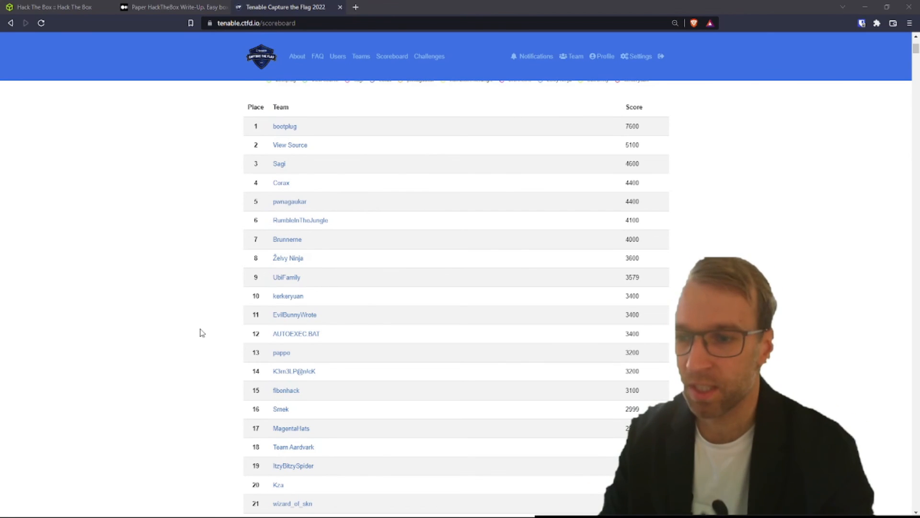
pyautogui.scroll(-3)
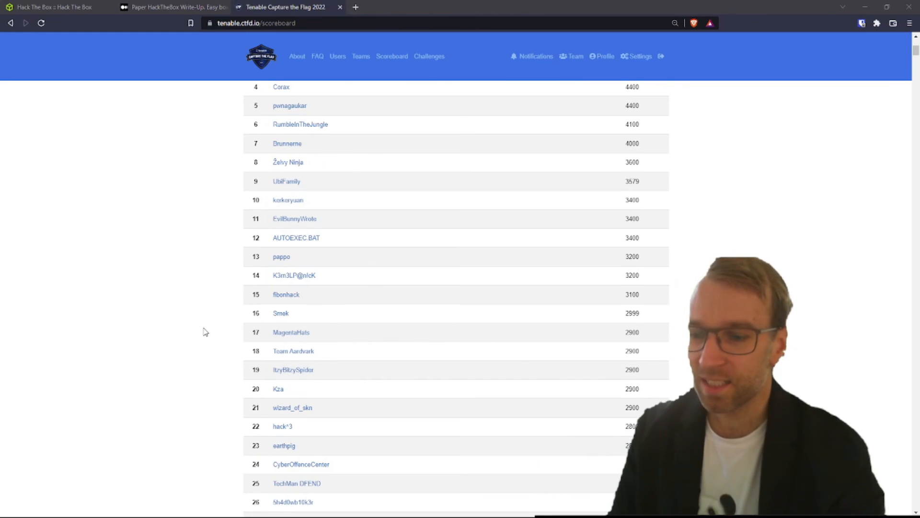
pyautogui.scroll(-3)
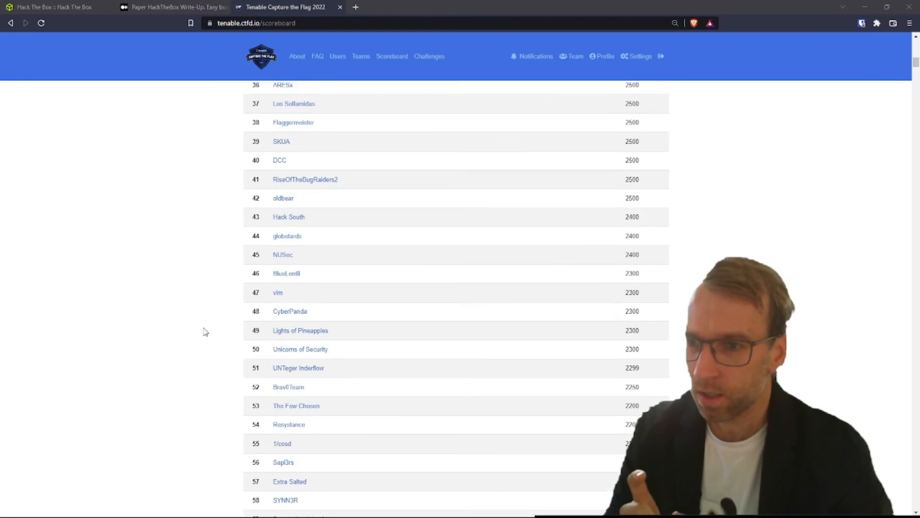
pyautogui.scroll(3)
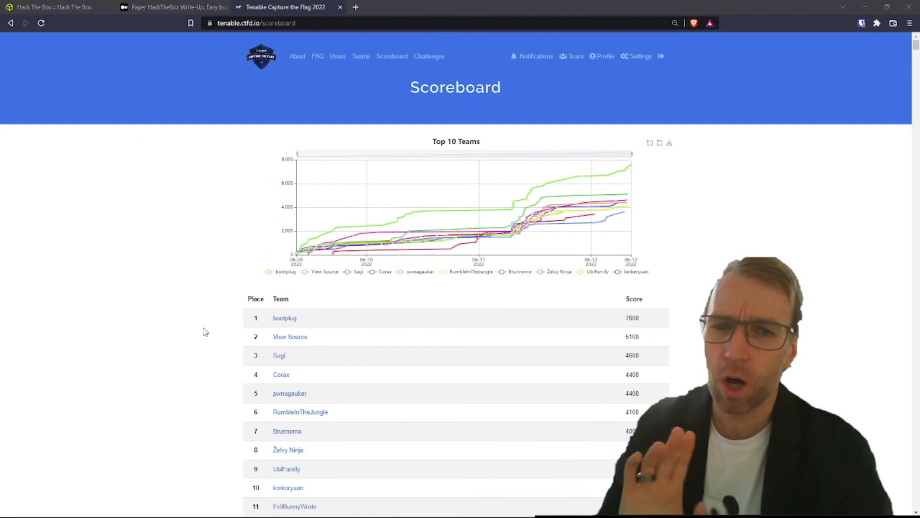